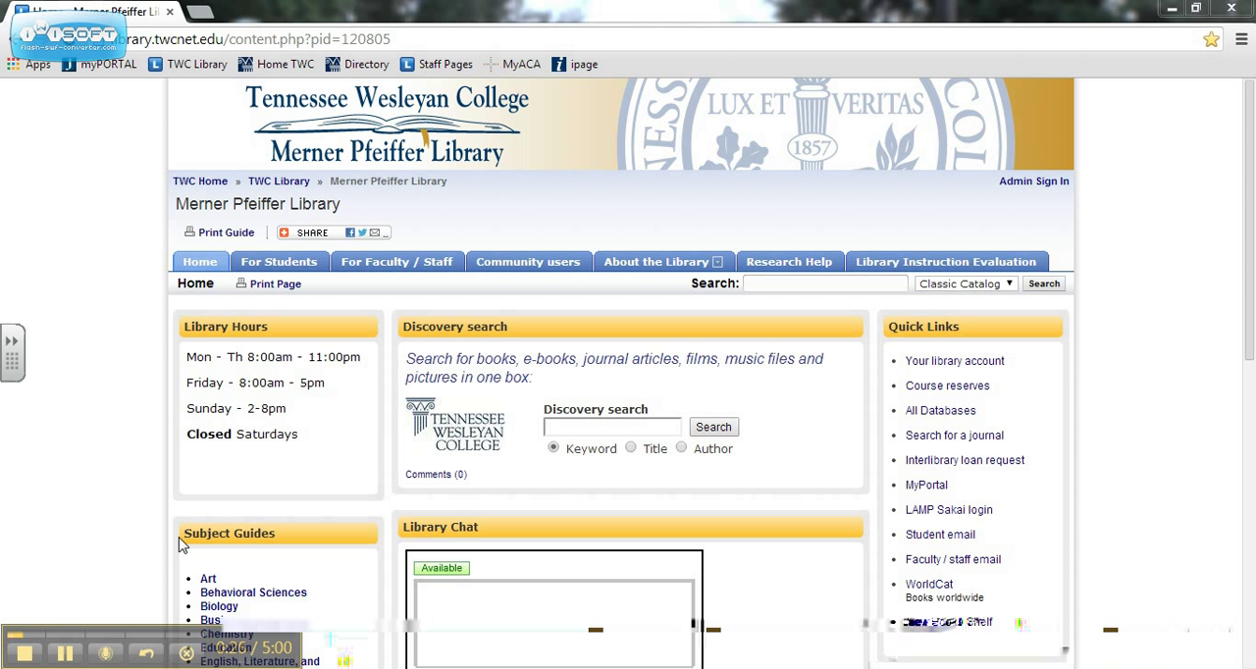
mouse_move(739, 451)
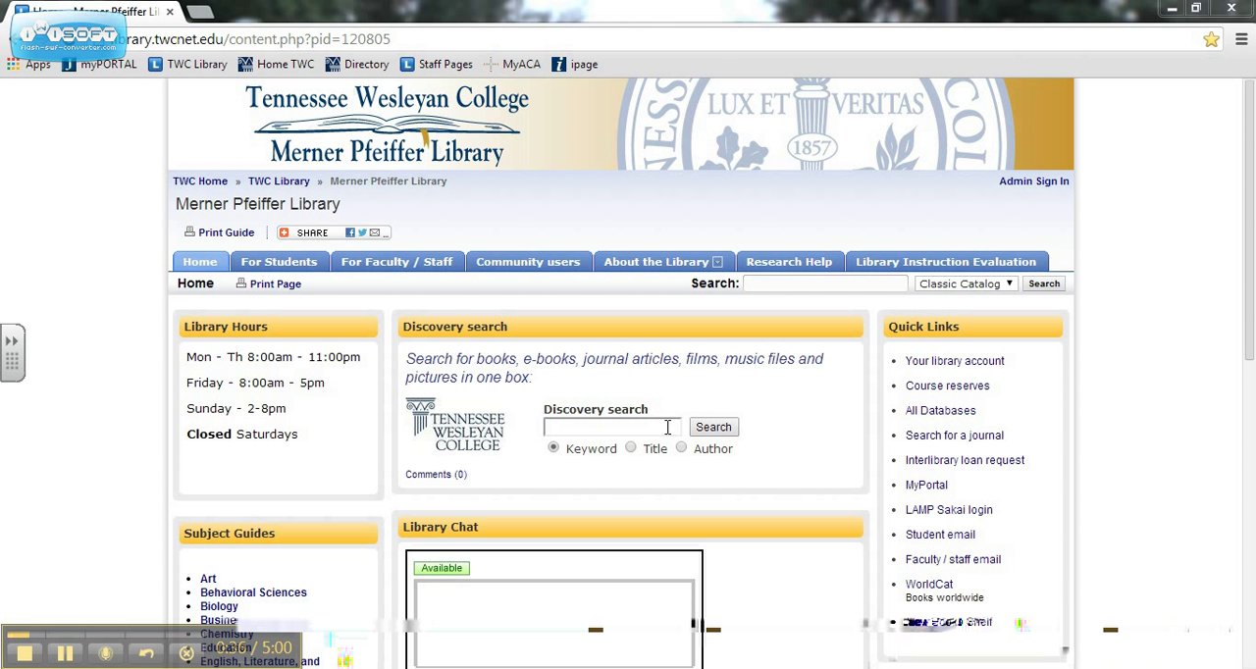
Step: Enter the quoted phrase "climate change" as a keyword in the Discovery search box
text("climate change)
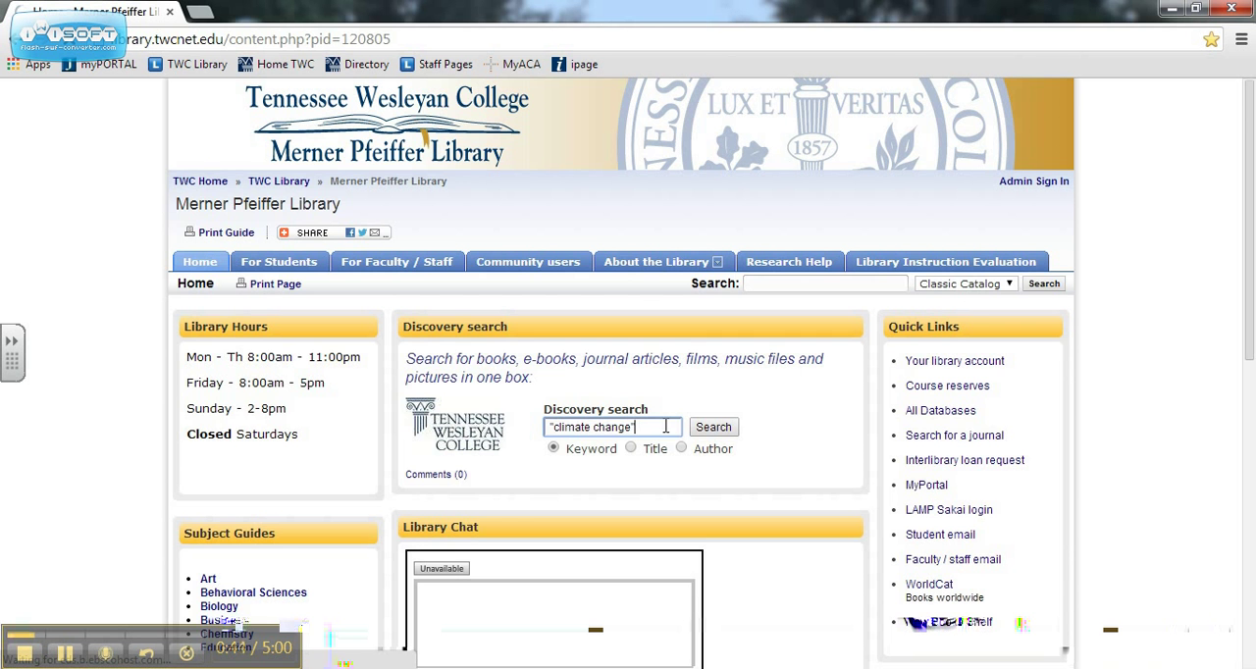
Step: Run the "climate change" search and limit publication dates to 2014 only
click(713, 426)
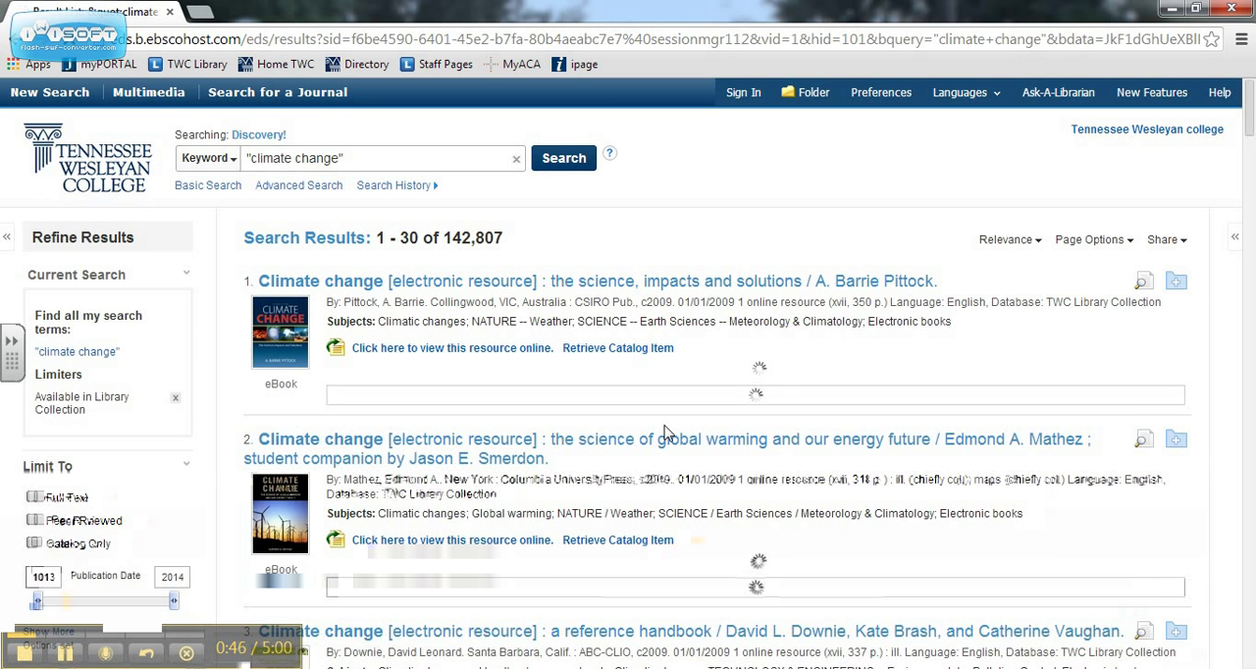
scroll(down, 3)
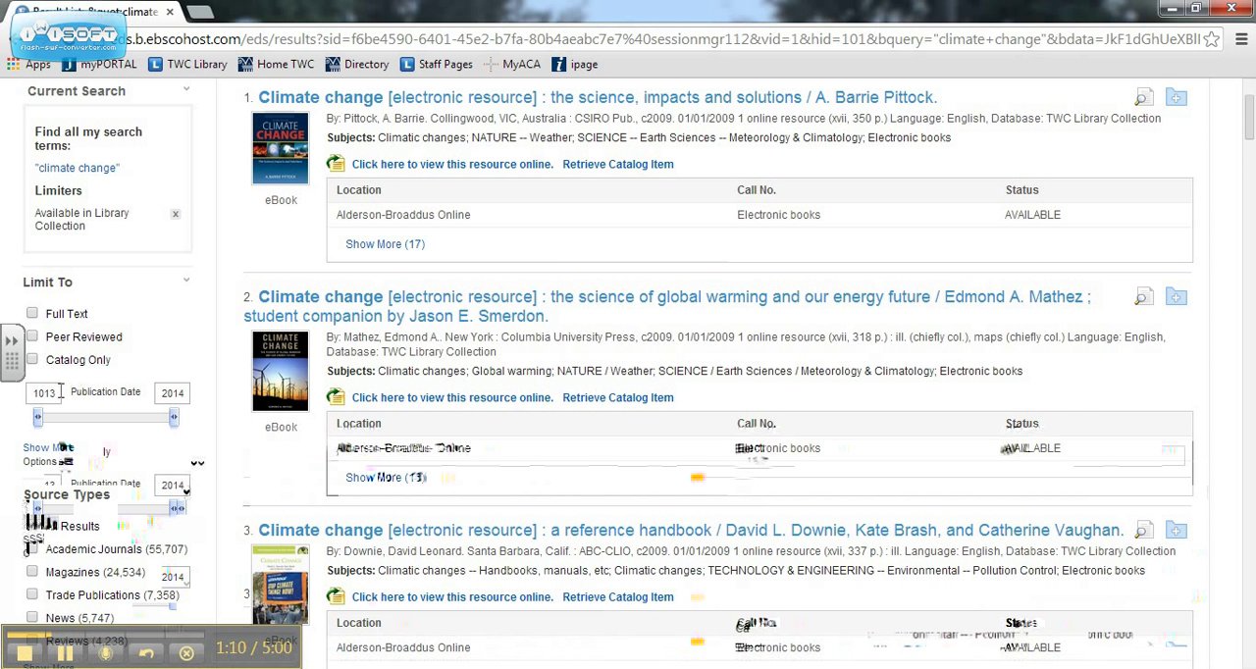
drag(36, 418, 97, 418)
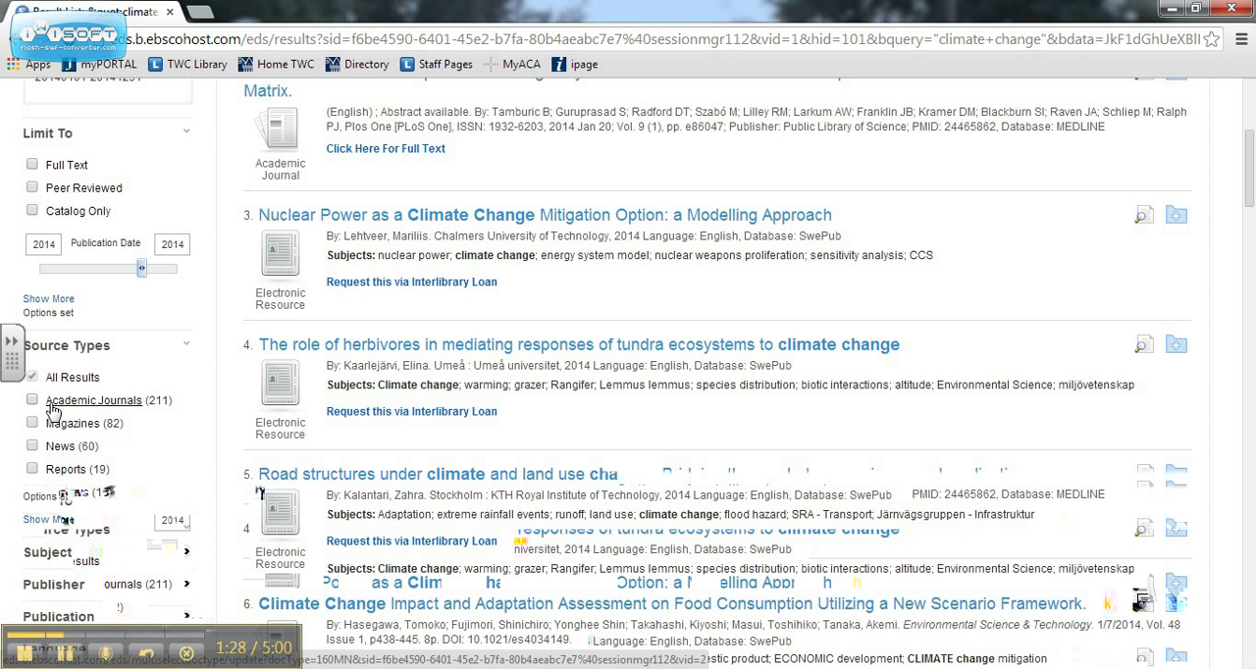
Step: Limit the 2014 results to Academic Journals under Source Types, leaving 218 results
click(32, 399)
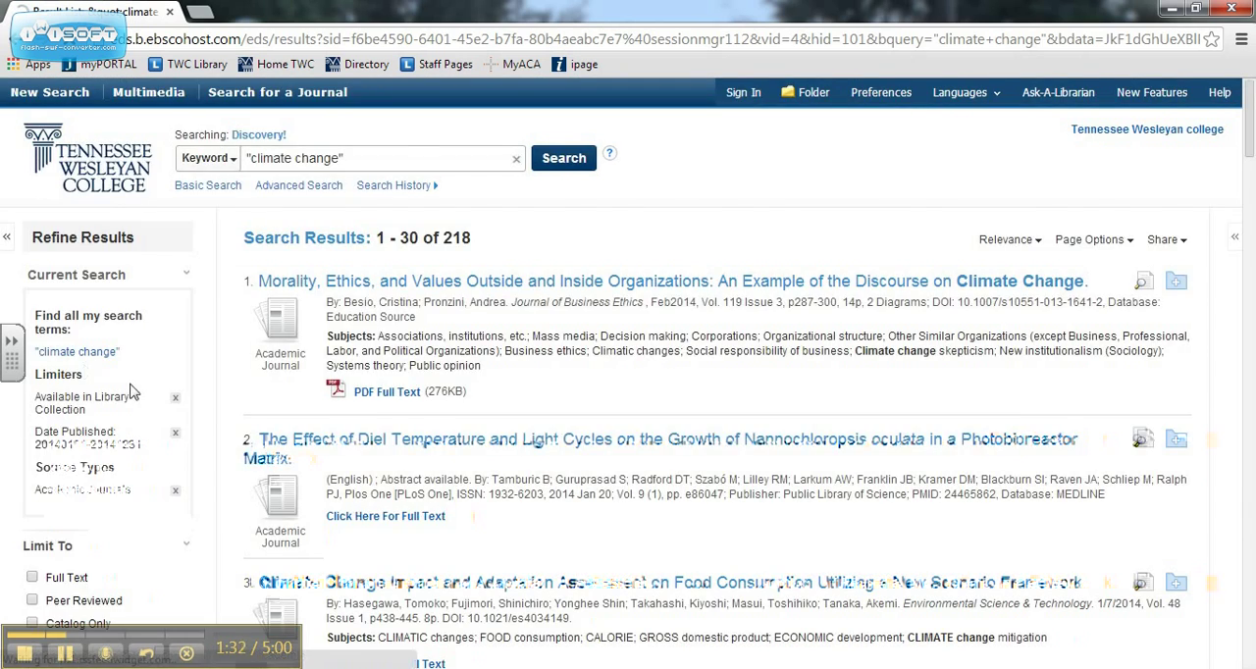
scroll(down, 3)
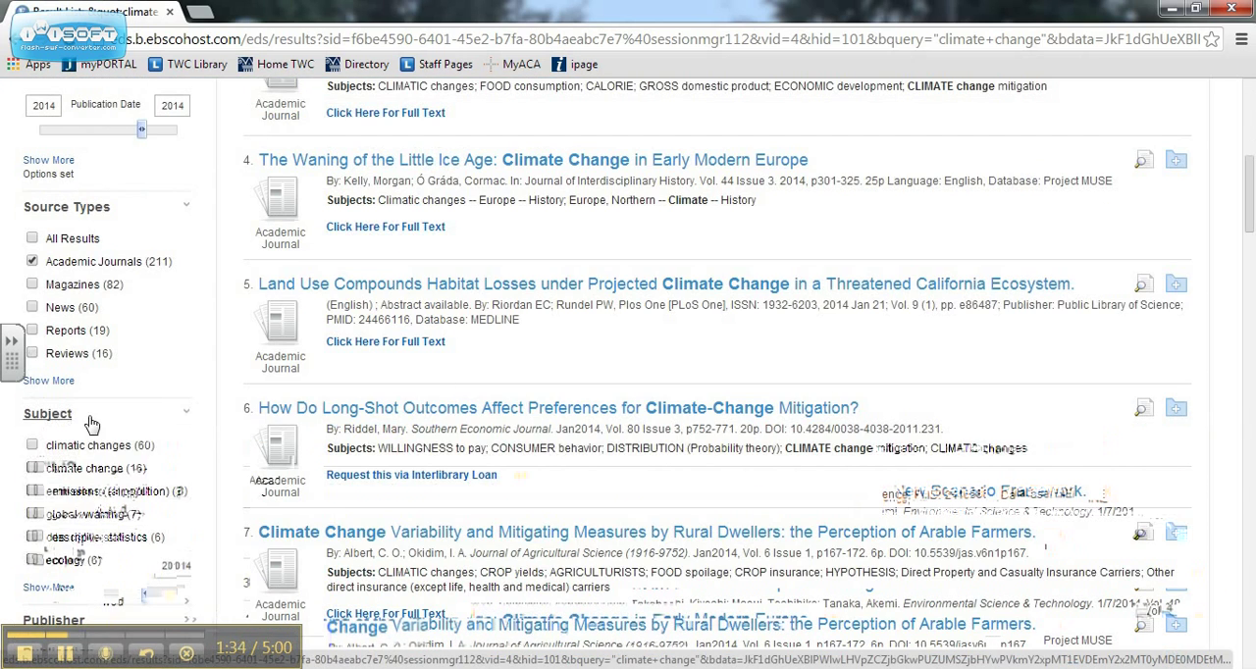
mouse_move(90, 422)
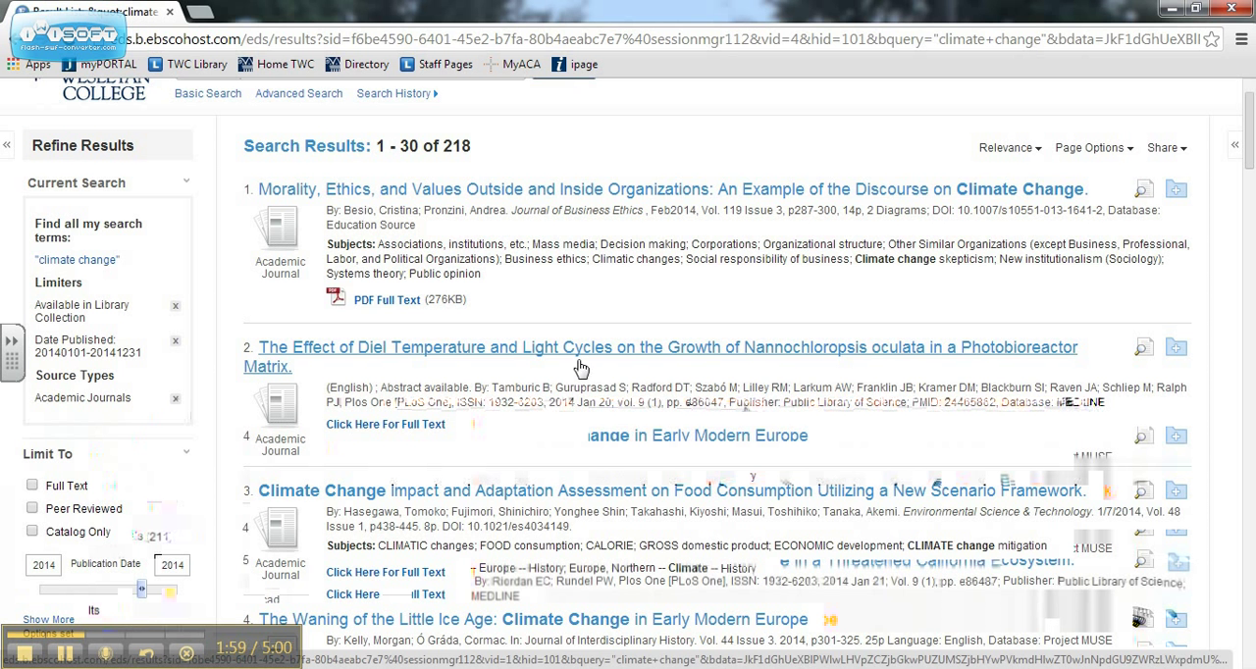
mouse_move(387, 299)
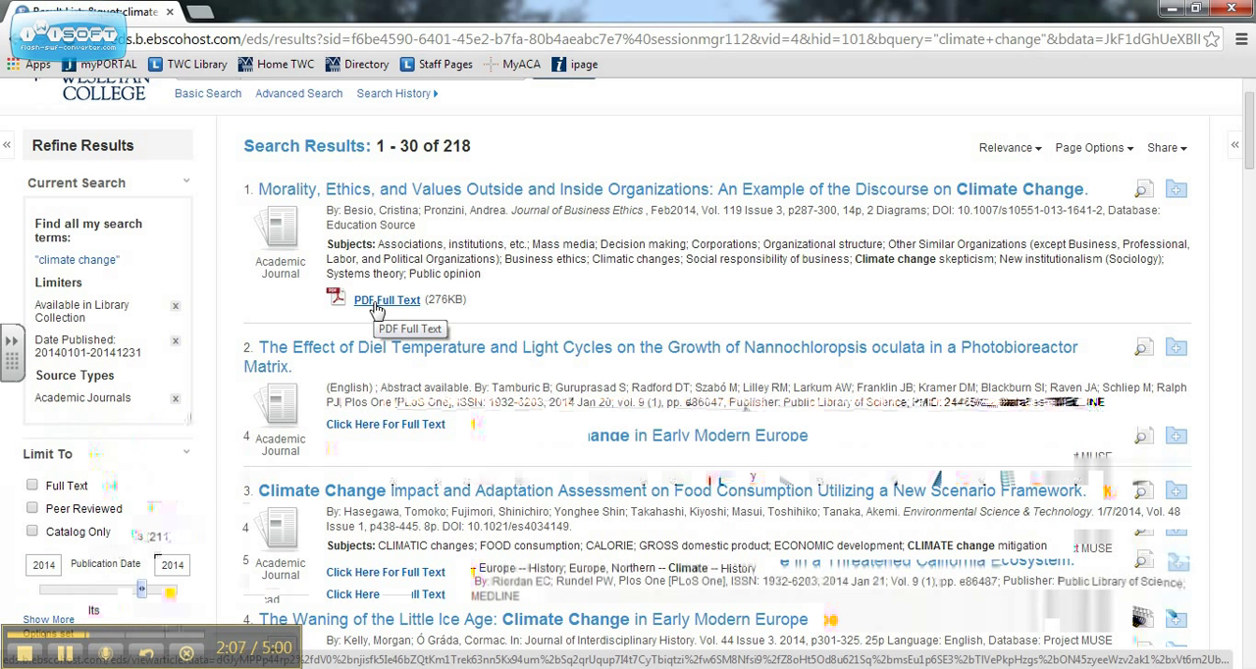
mouse_move(385, 423)
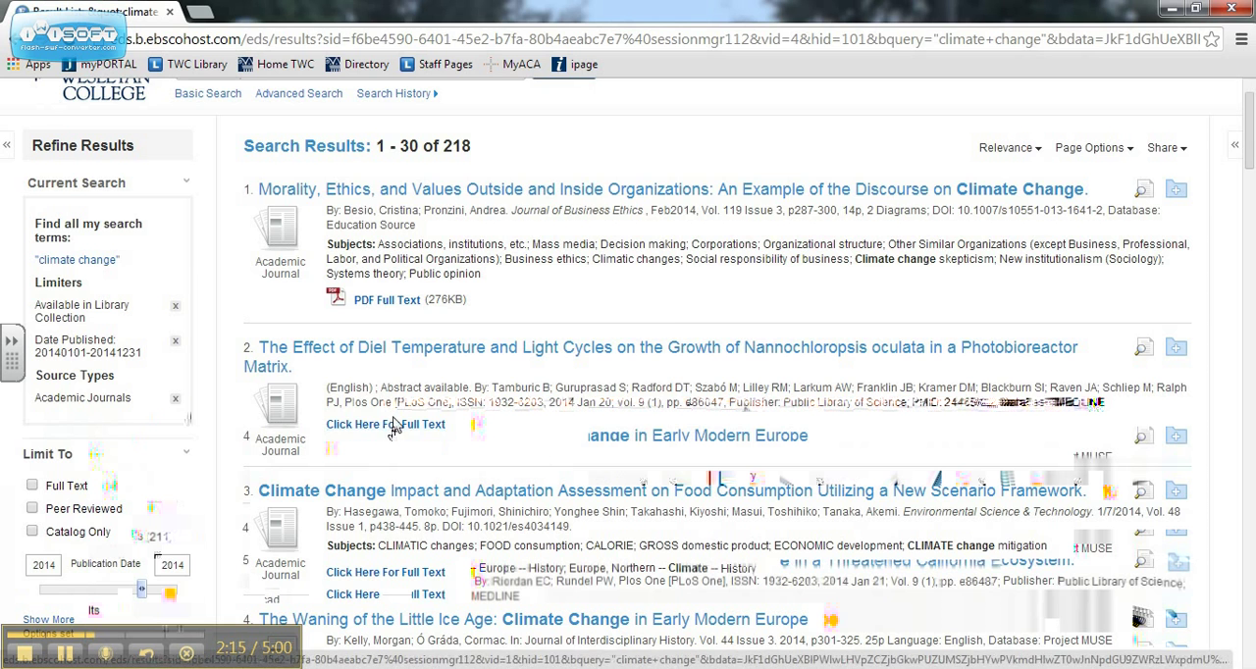
scroll(down, 3)
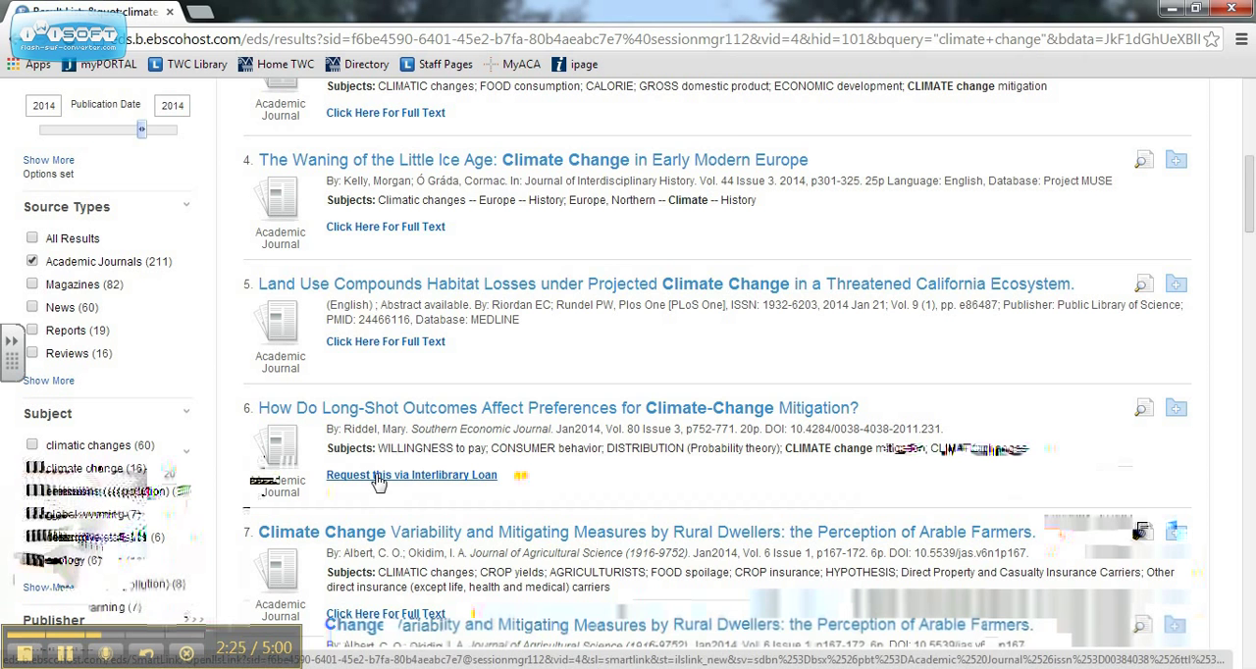
scroll(up, 3)
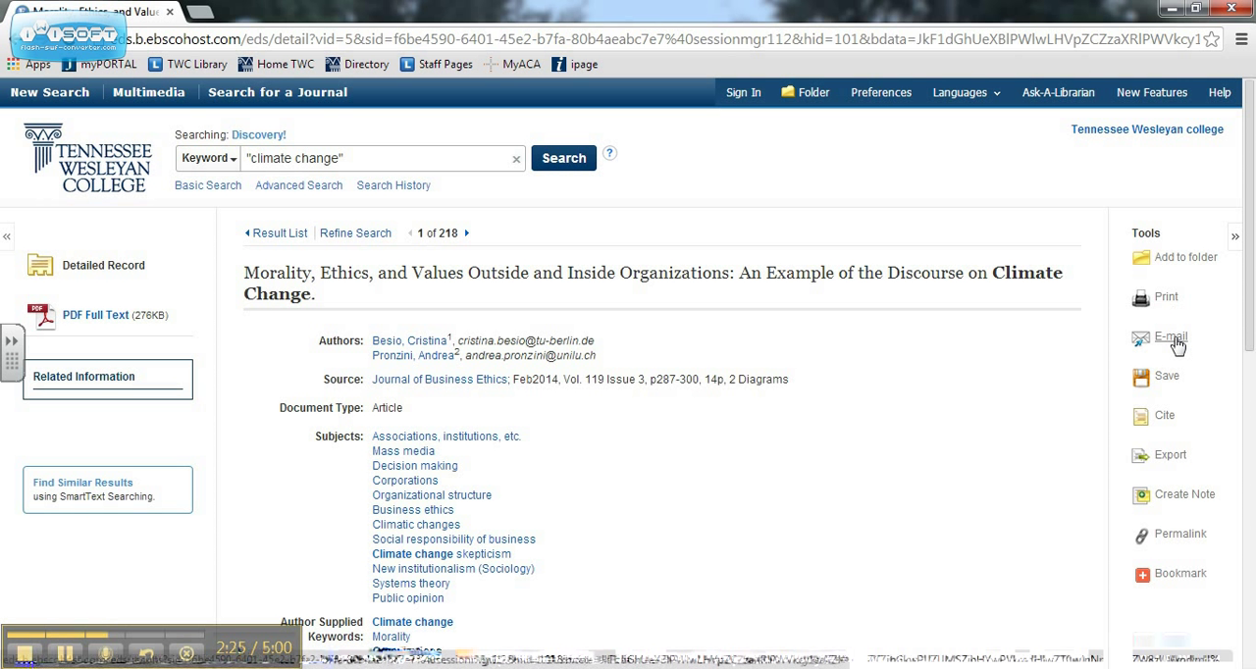
mouse_move(1171, 338)
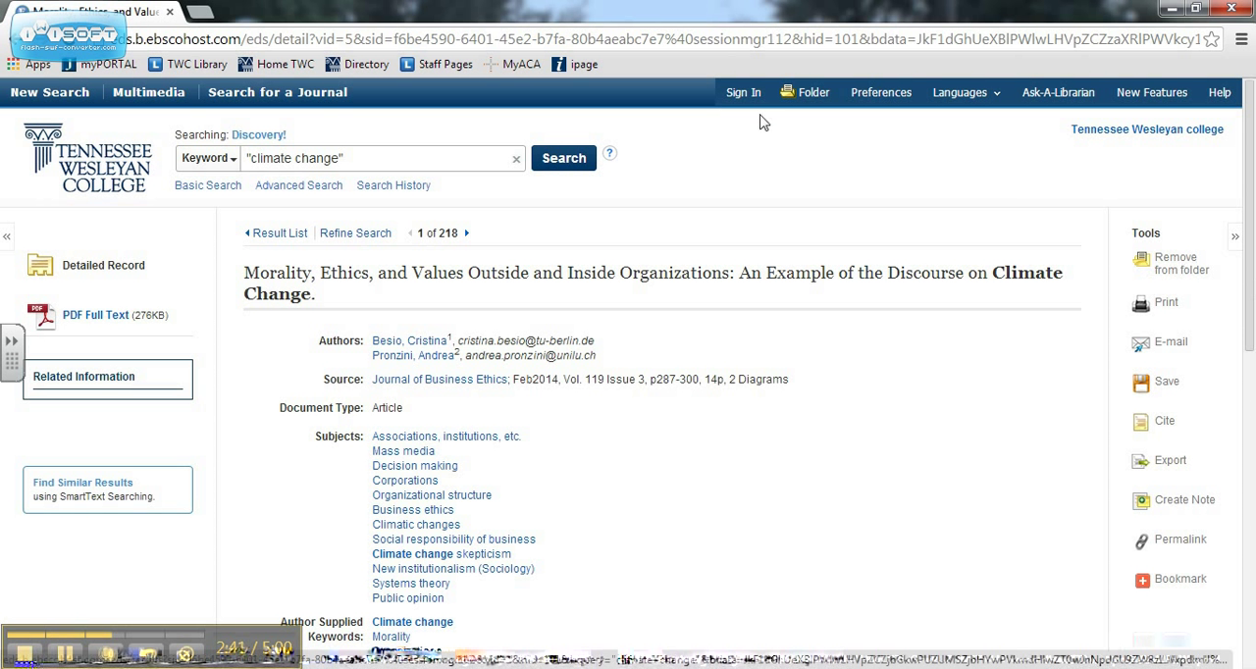
mouse_move(743, 92)
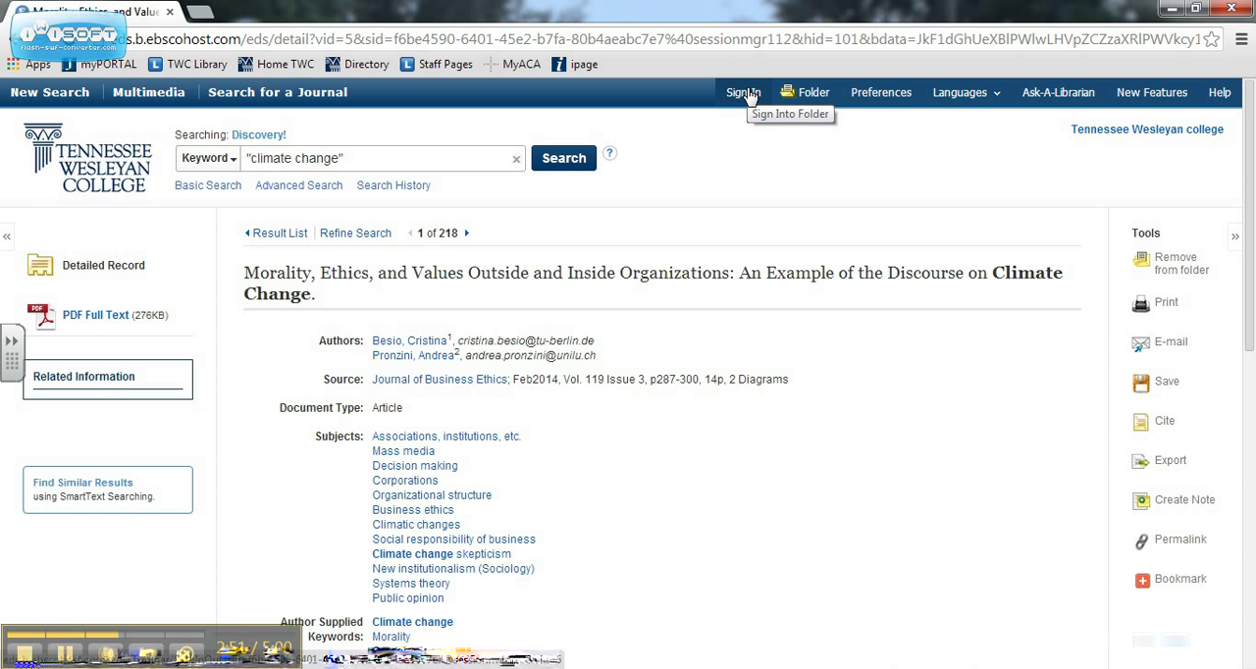
mouse_move(746, 189)
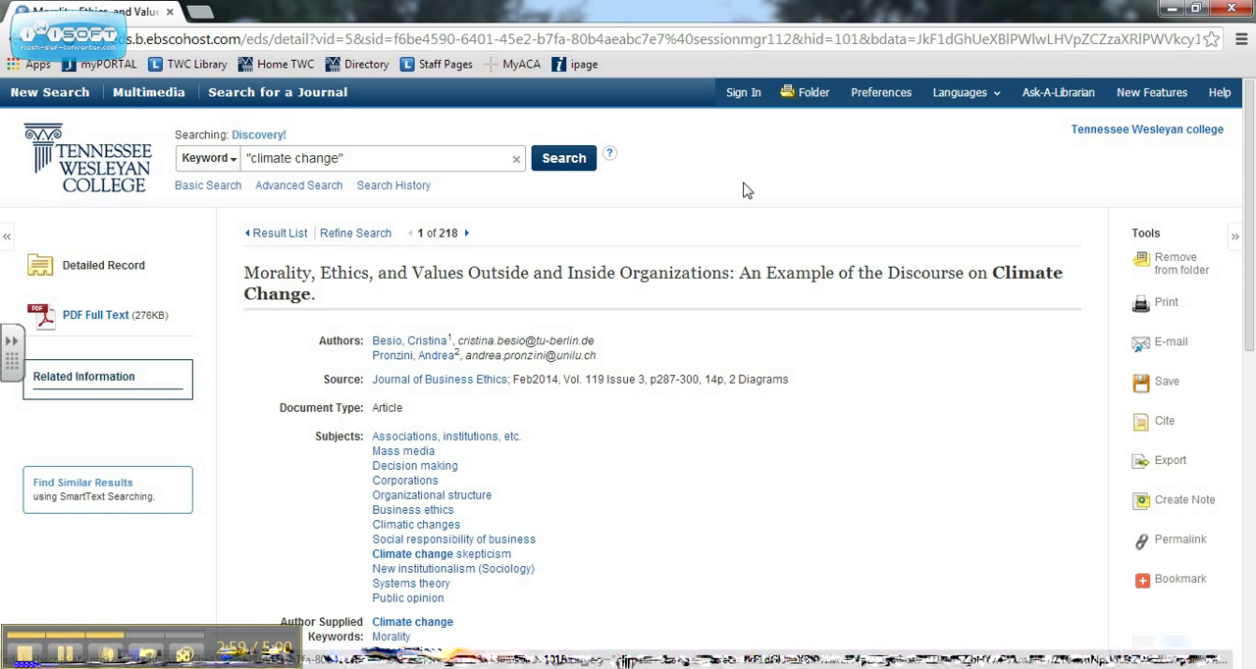
mouse_move(219, 65)
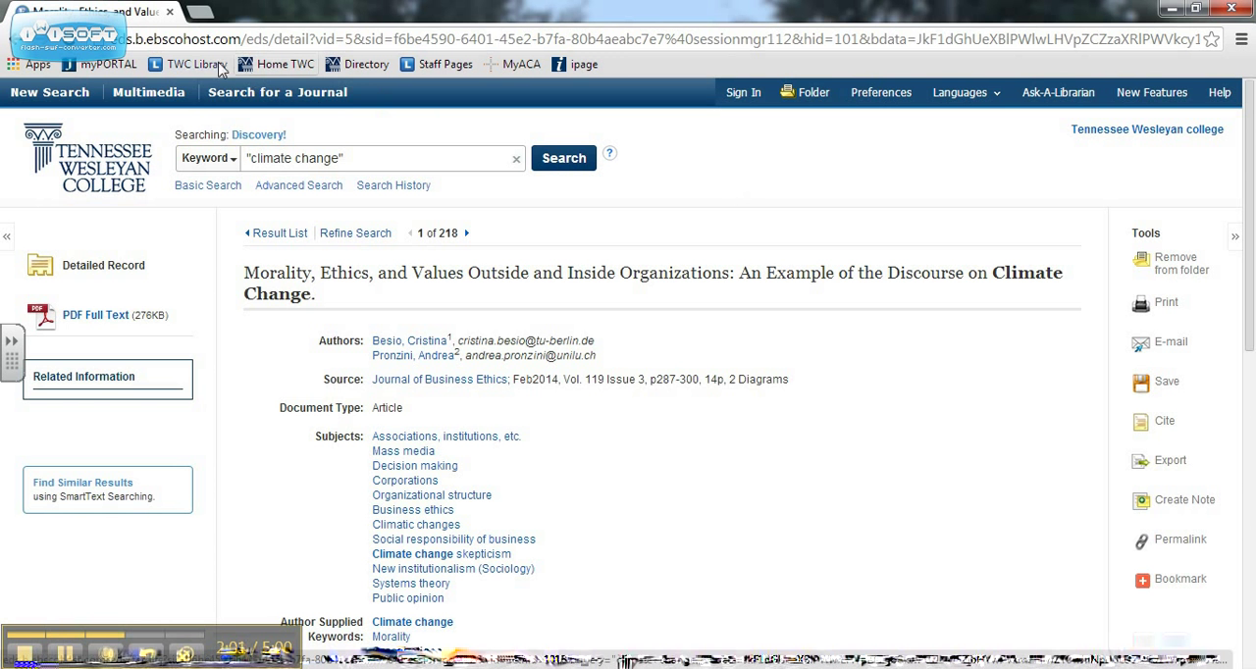
Step: Return to the Merner Pfeiffer Library home page via the TWC Library bookmark
click(196, 64)
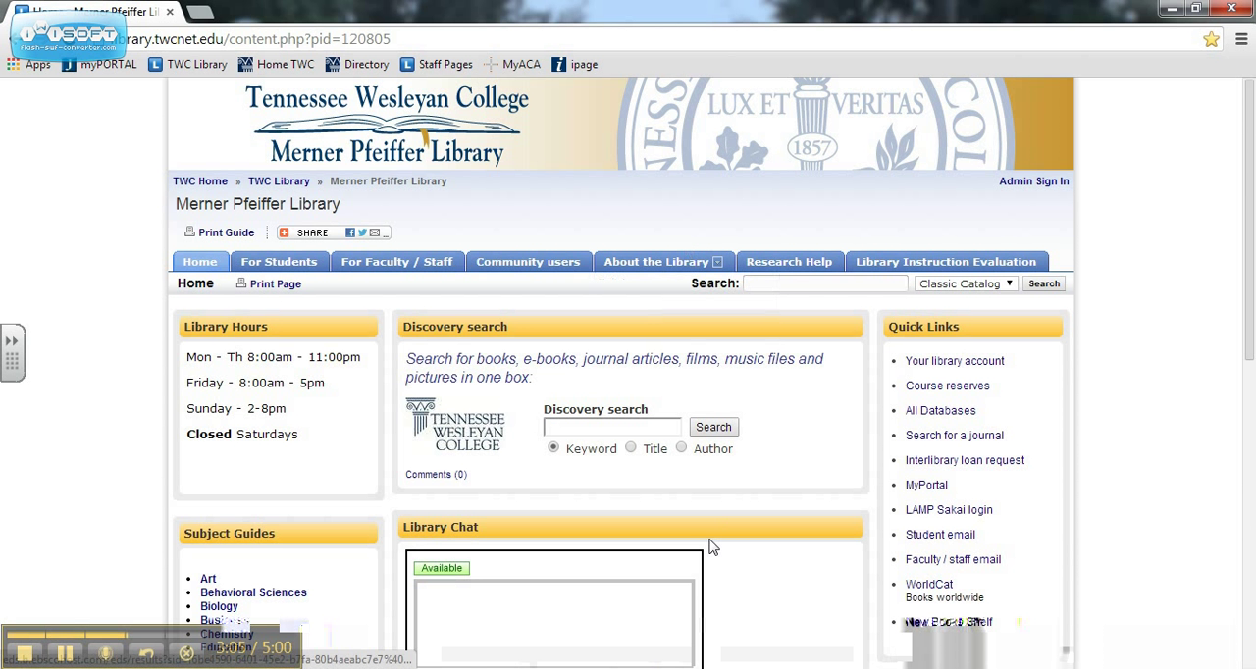
scroll(down, 3)
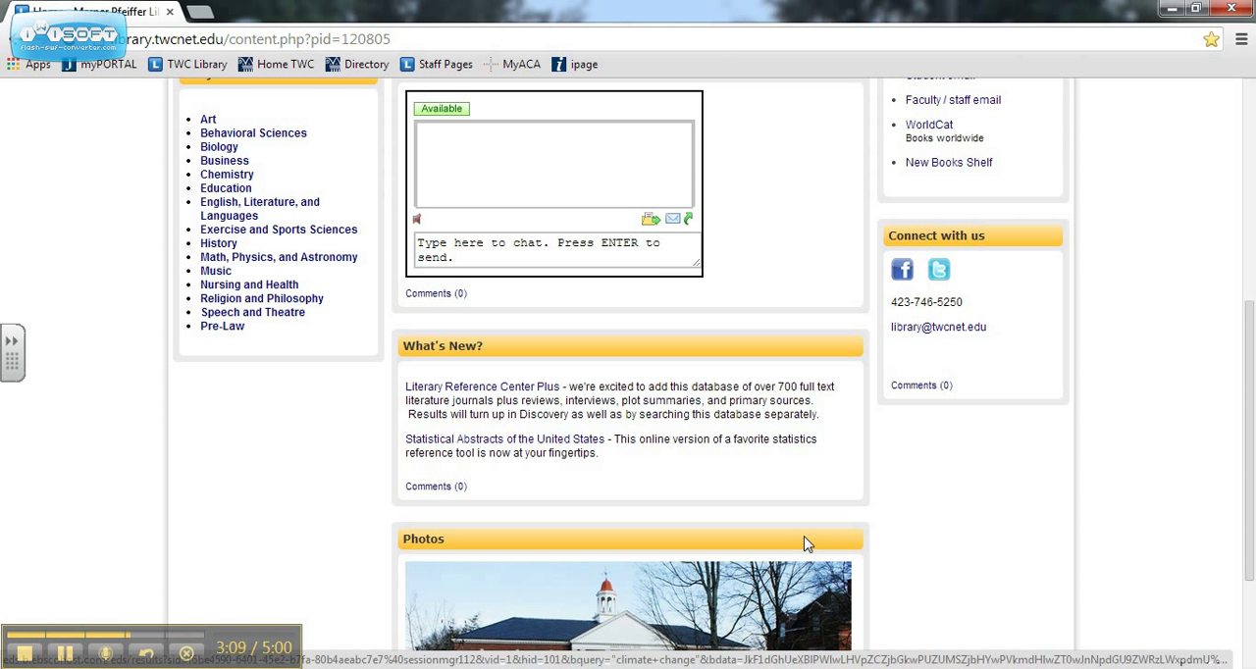
mouse_move(497, 169)
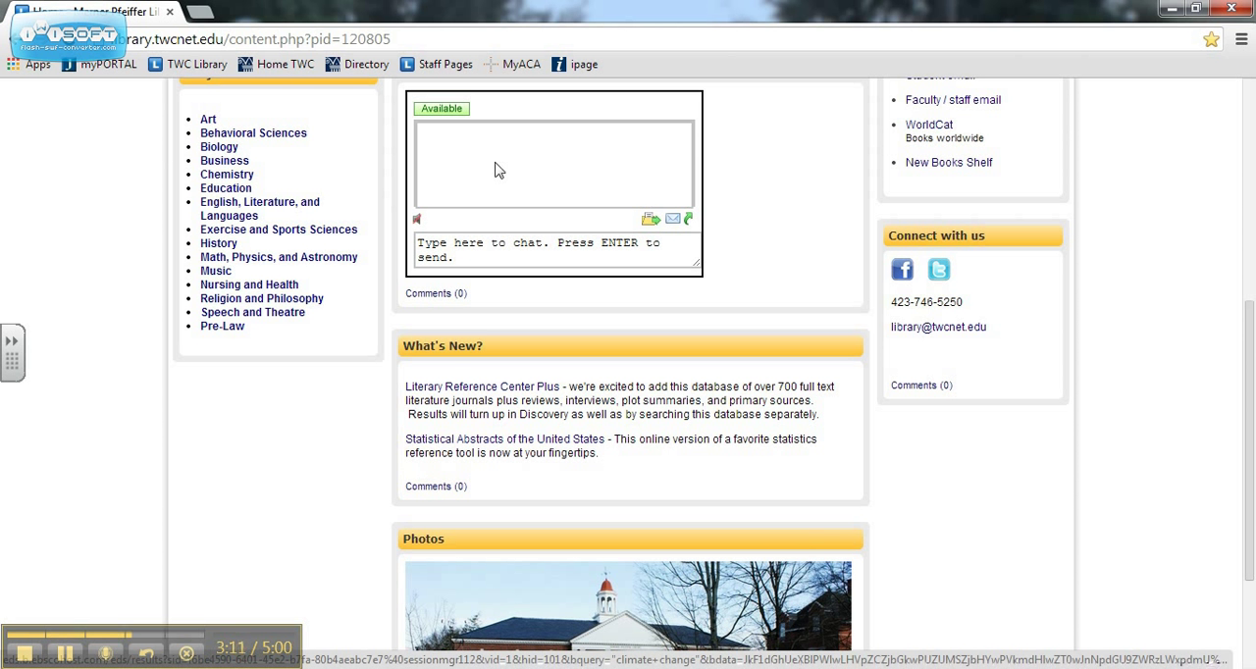
mouse_move(938, 327)
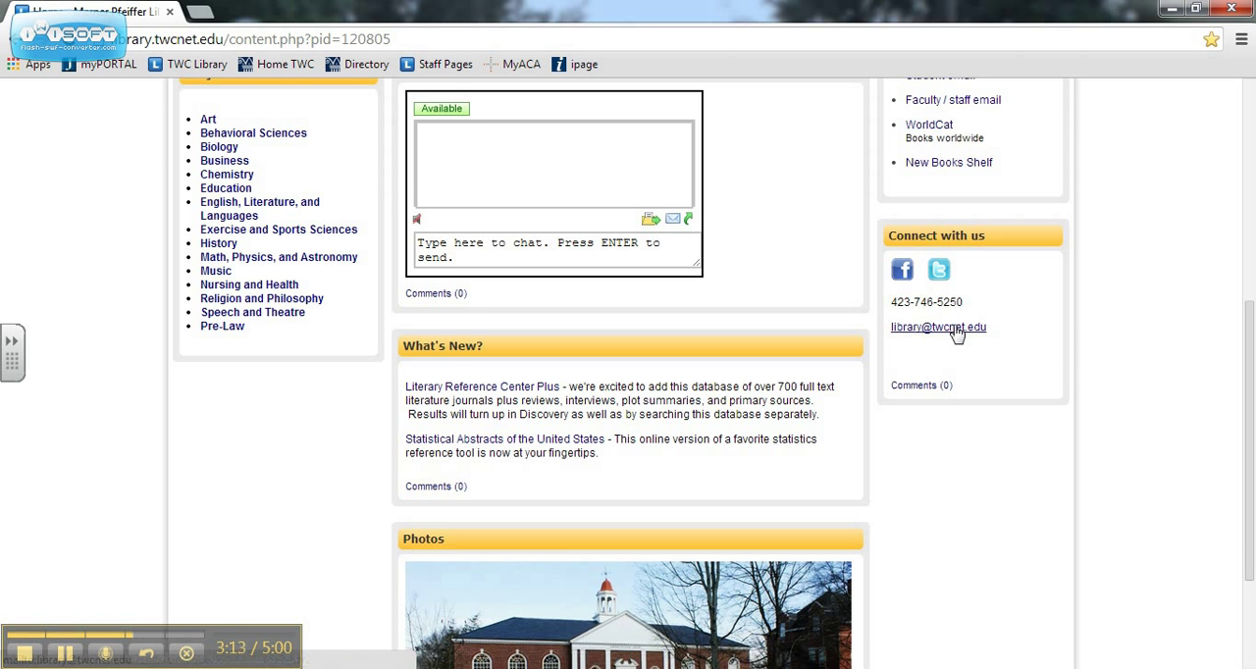